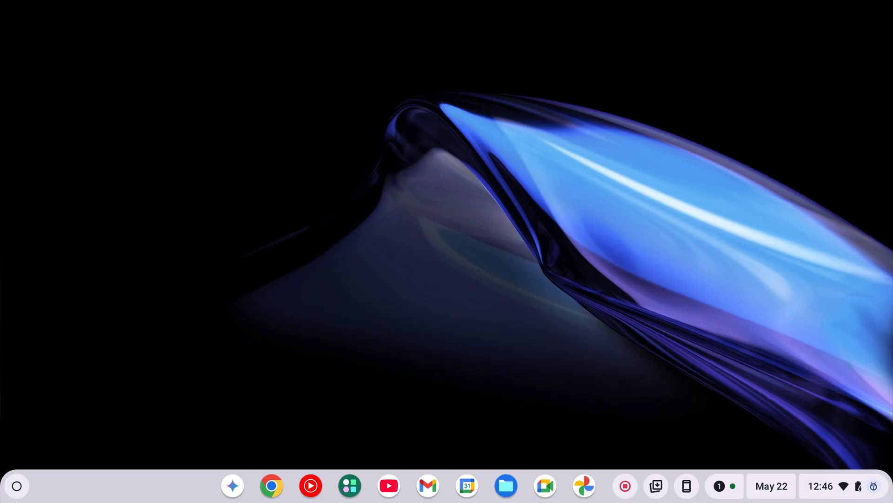
Step: Open ChromeOS Settings on the About ChromeOS page and start an update check
left_click(16, 486)
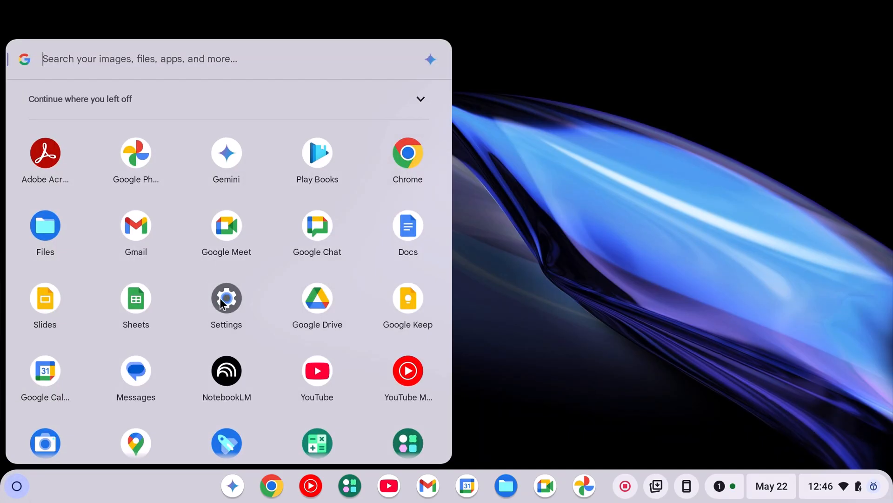
left_click(226, 298)
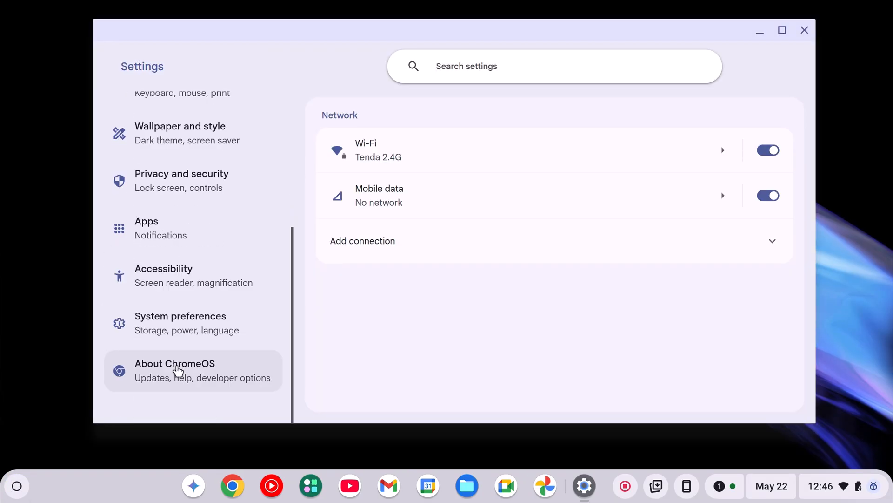
left_click(175, 370)
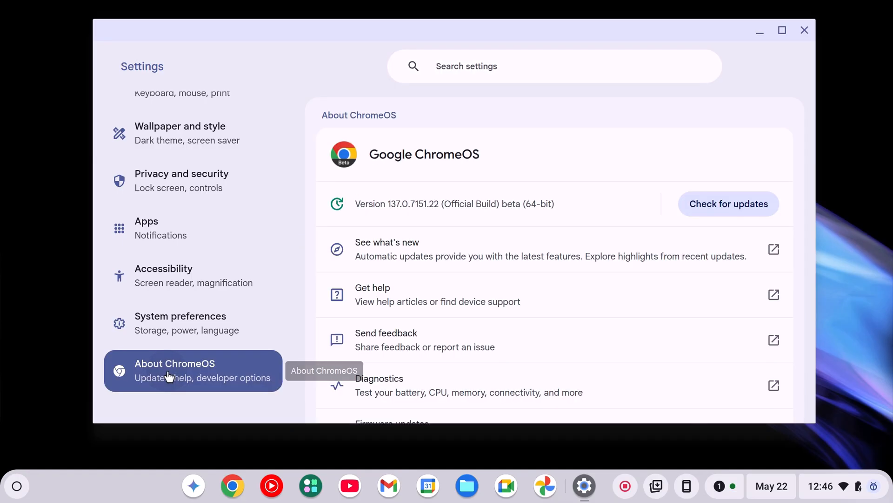
left_click(728, 204)
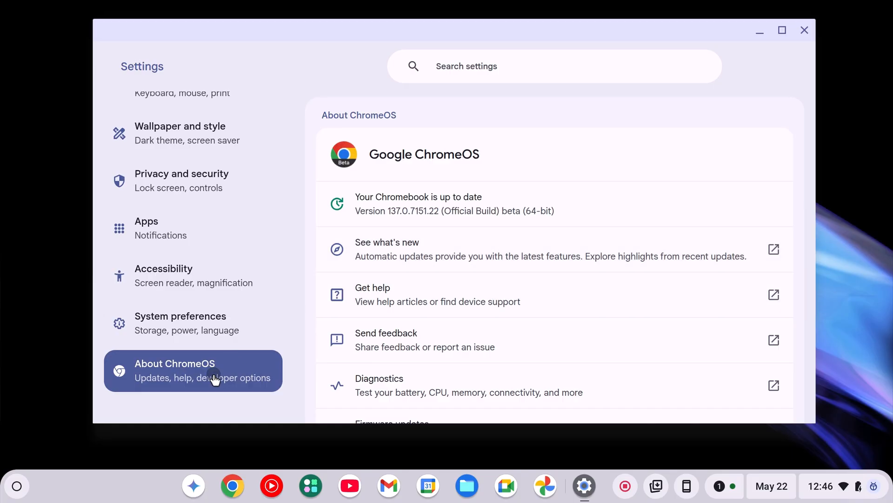
Step: Start Linux development environment setup from the Developers section of Settings
scroll("down", 3)
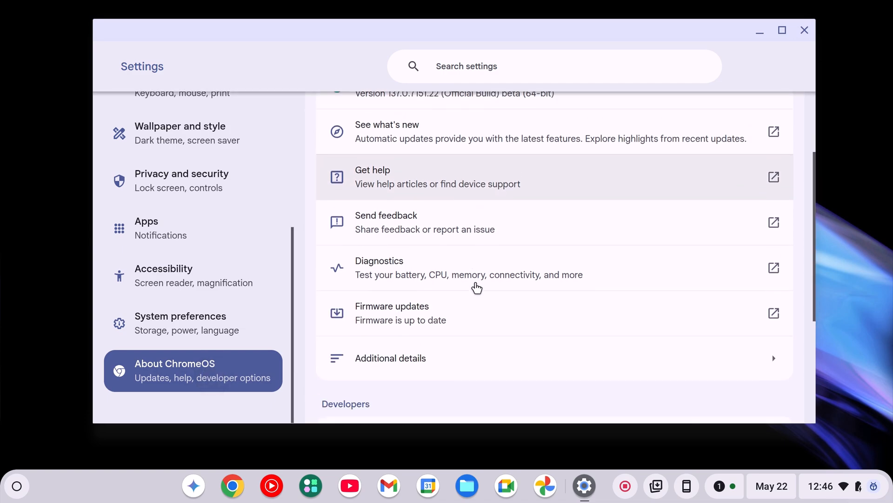
scroll("down", 3)
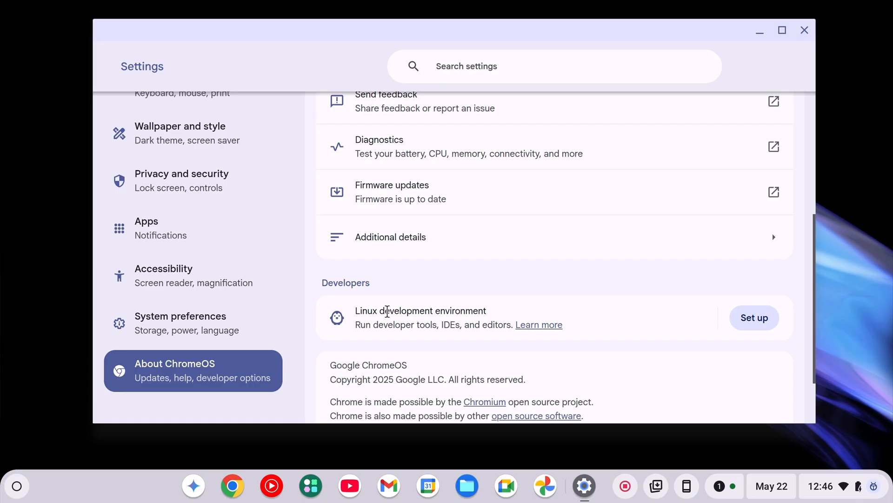
mouse_move(755, 317)
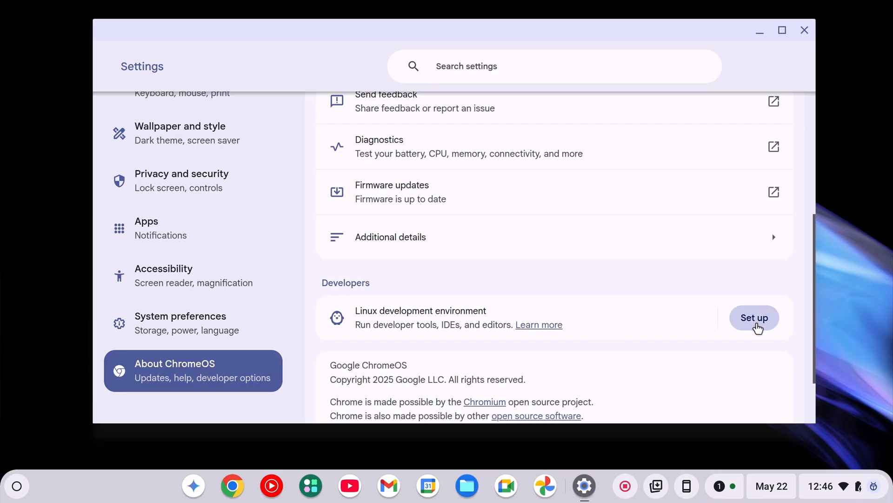
left_click(754, 317)
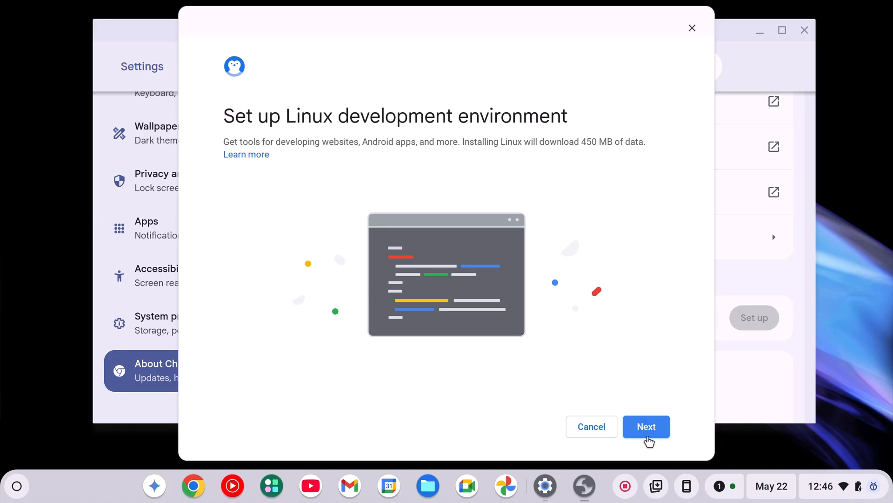
Step: Install Linux with username 'ajoykr' and a custom disk size
left_click(645, 426)
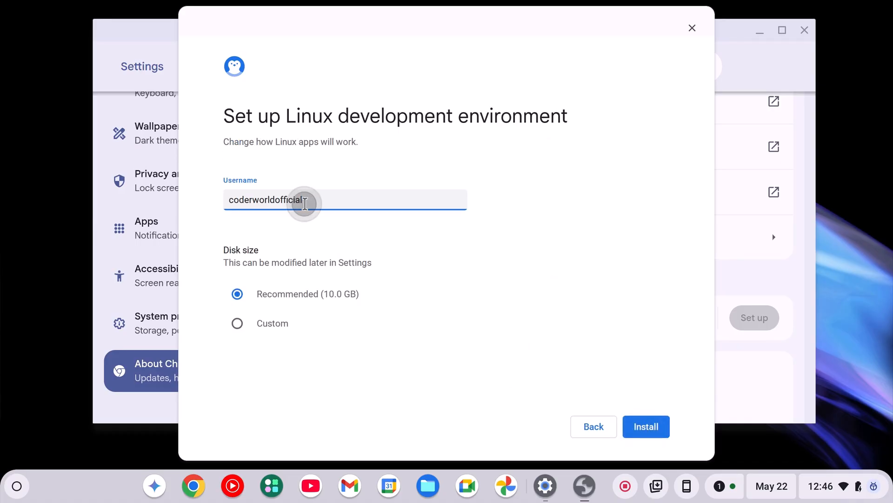
type("ajoykr")
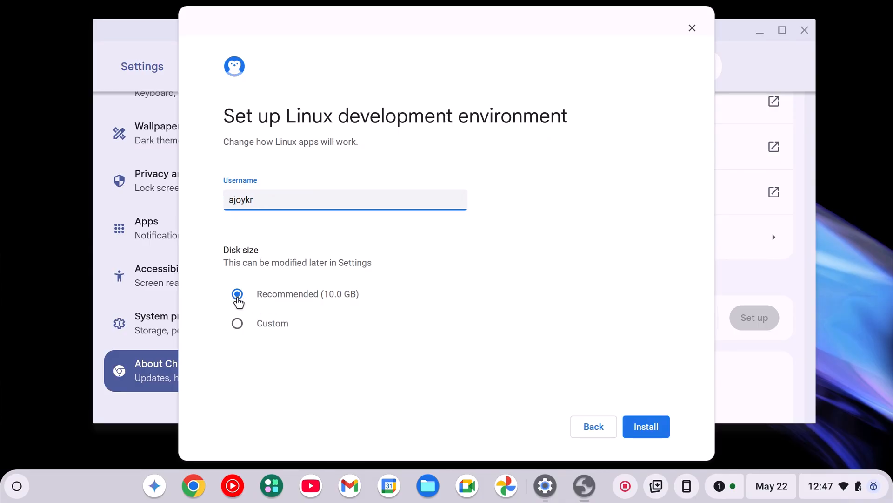
mouse_move(380, 301)
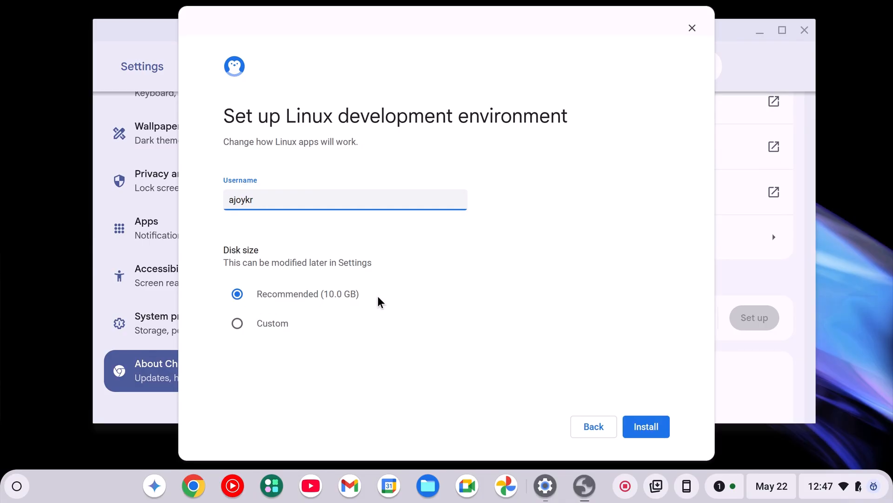
left_click(237, 323)
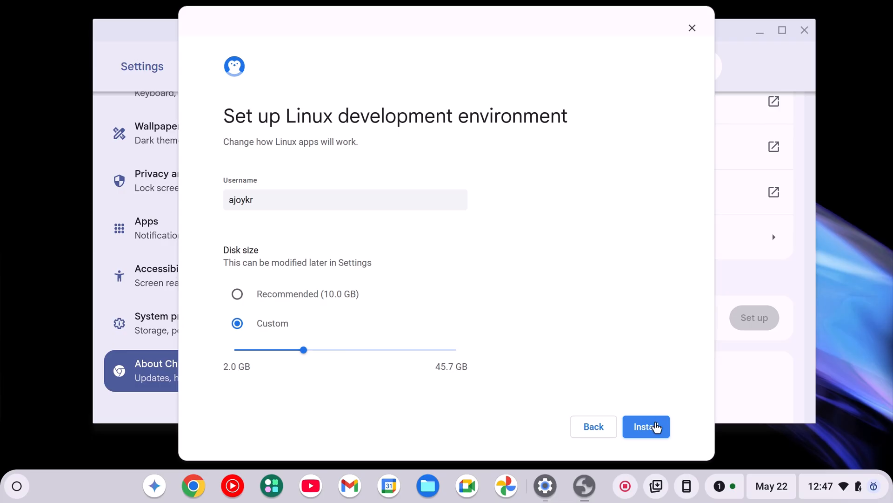
left_click(646, 426)
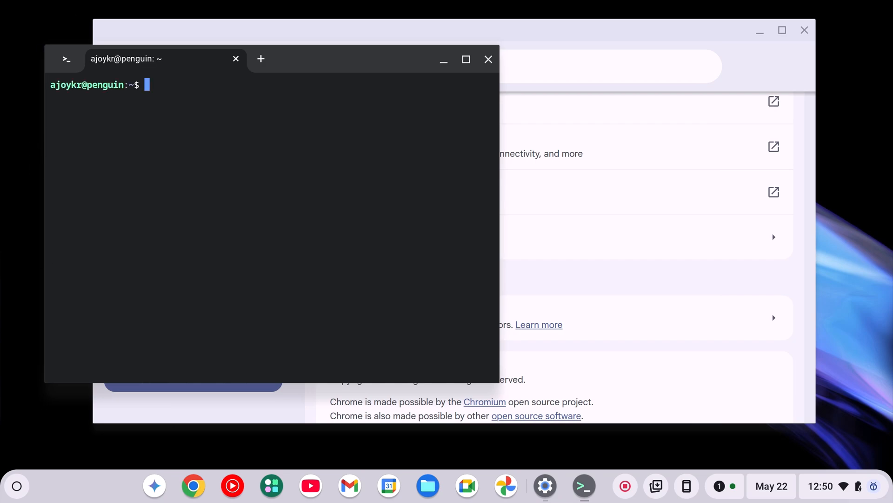
mouse_move(235, 153)
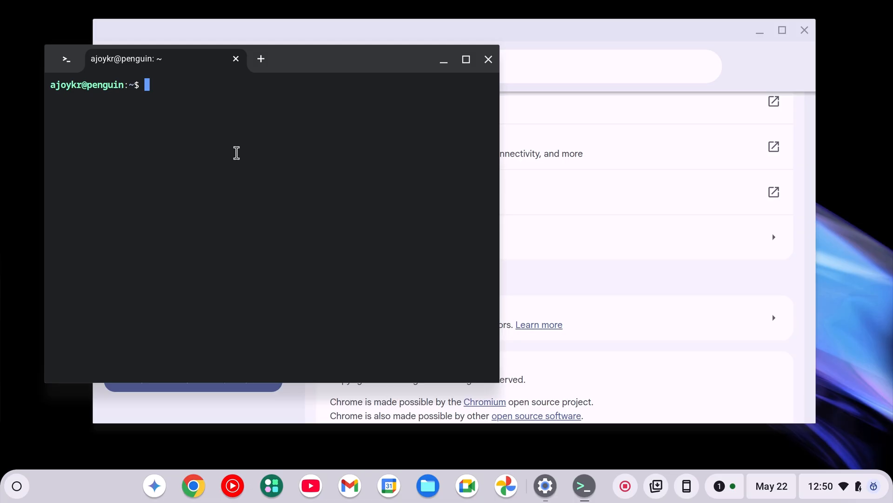
Step: Run sudo apt update to refresh the package lists, then begin the next apt command
type("sudo apt updat")
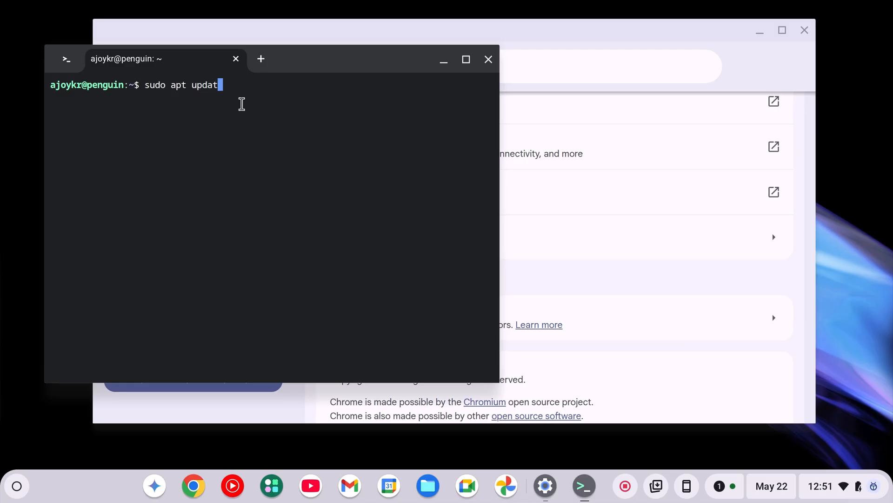
key("Return")
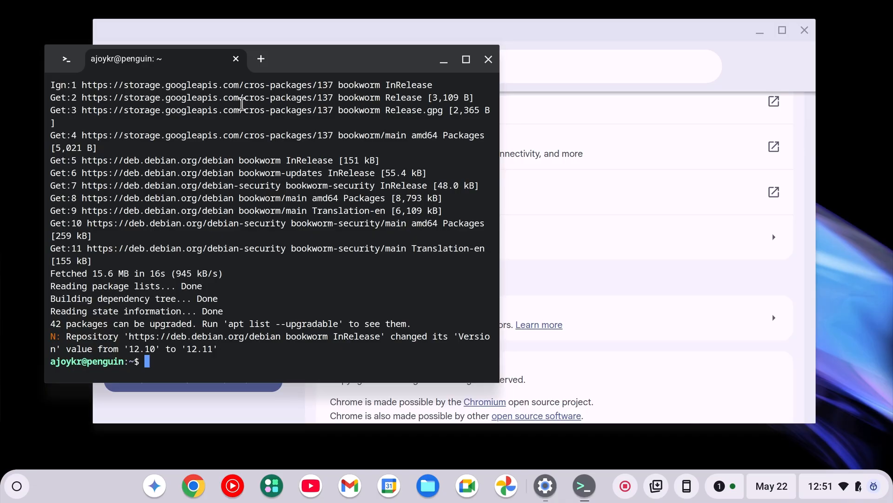
type("sudo apt u")
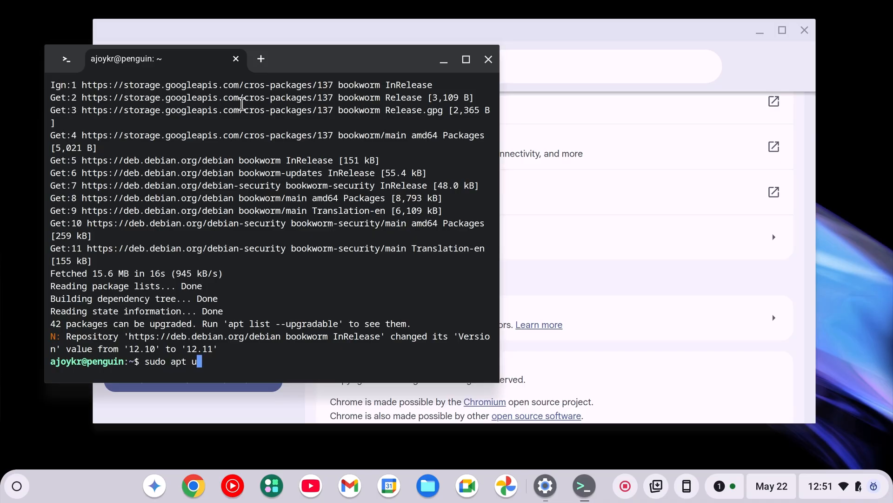
Step: Run sudo apt upgrade -y and close the Terminal window afterward
type("pgrade -y")
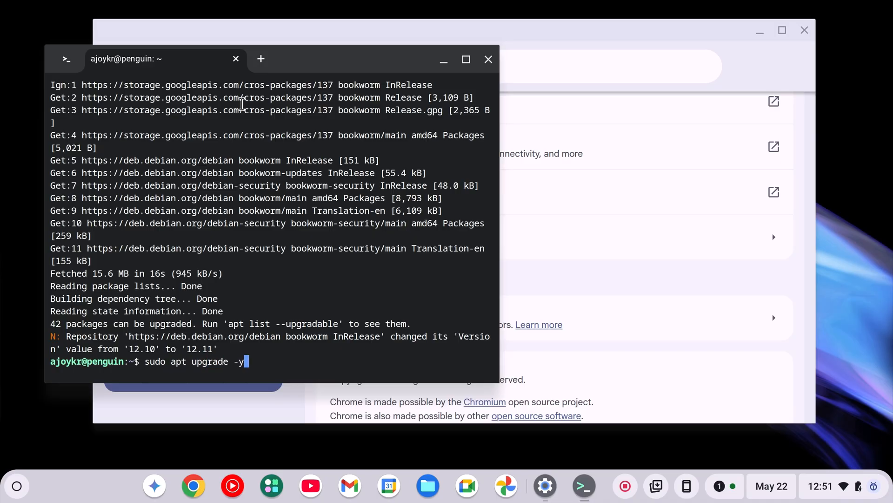
key("Return")
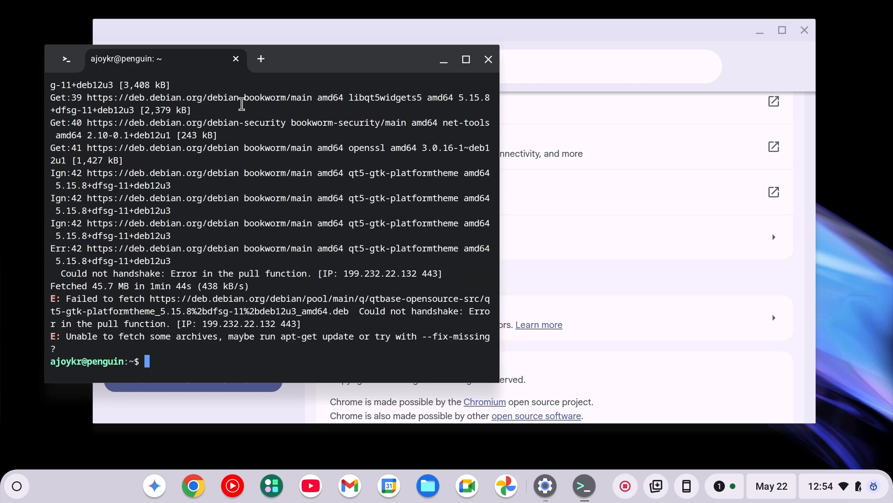
mouse_move(466, 58)
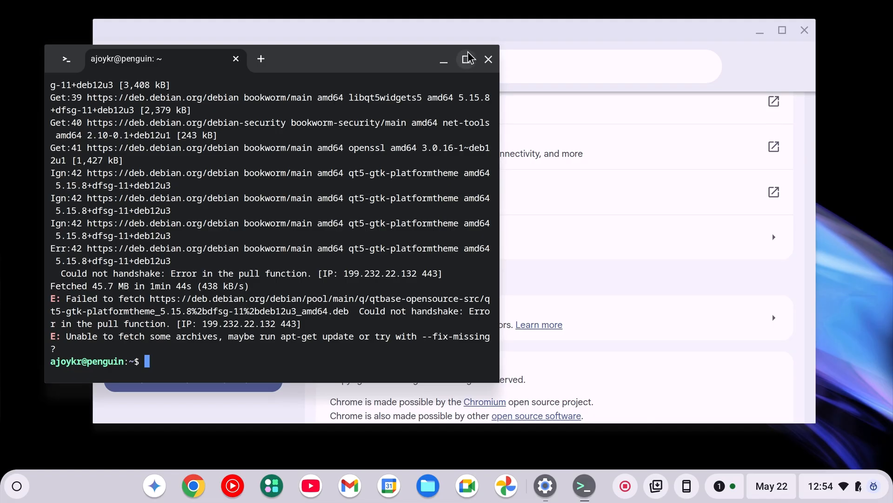
left_click(466, 59)
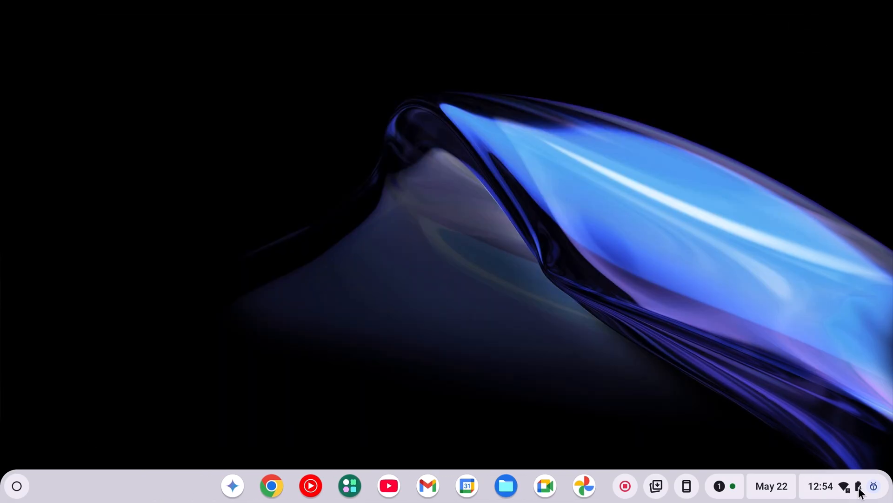
left_click(848, 486)
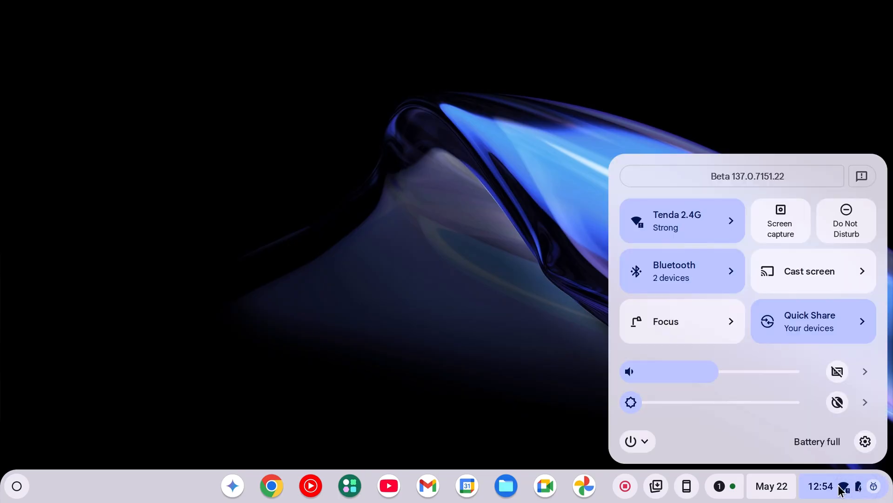
left_click(644, 440)
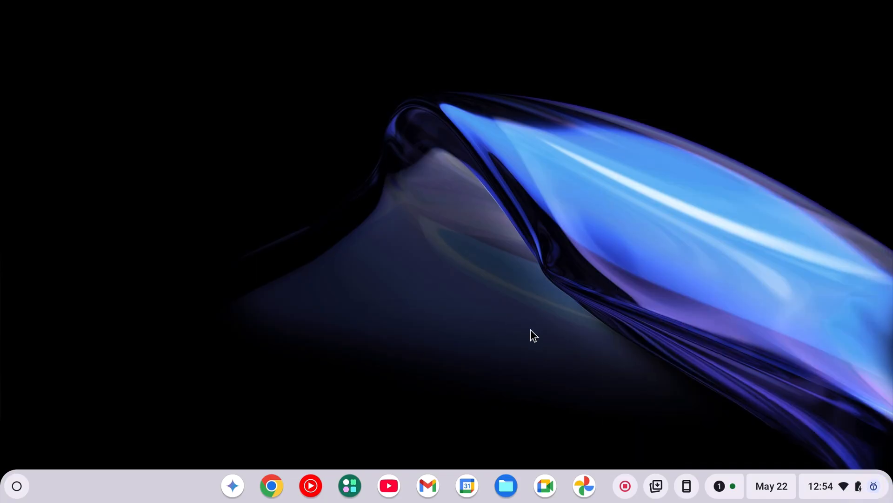
mouse_move(466, 310)
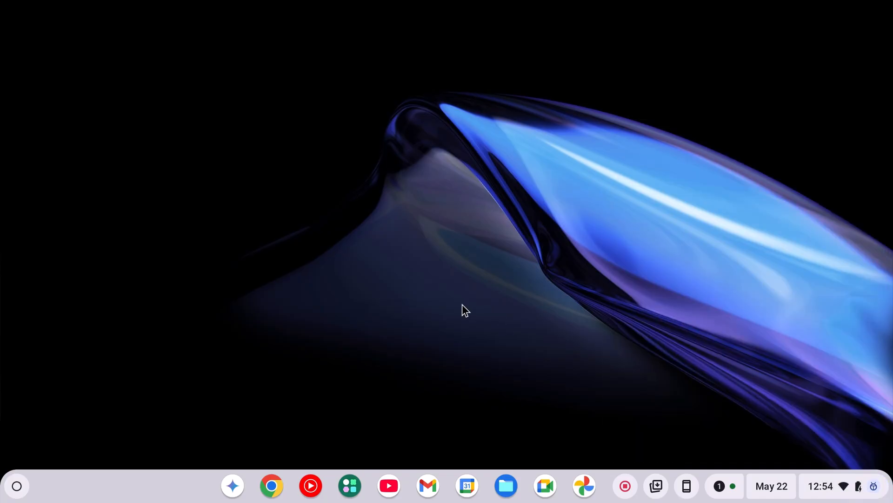
Step: Relaunch Terminal from the launcher and start a shell on the penguin container
left_click(16, 485)
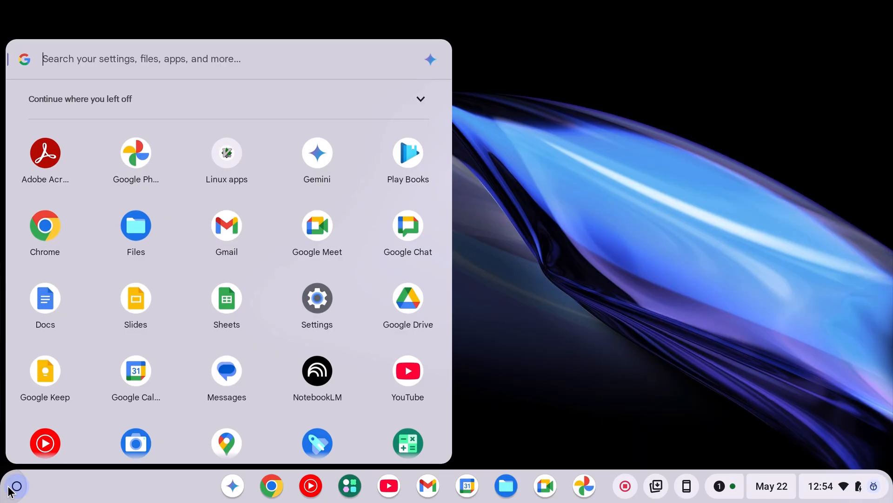
scroll("down", 3)
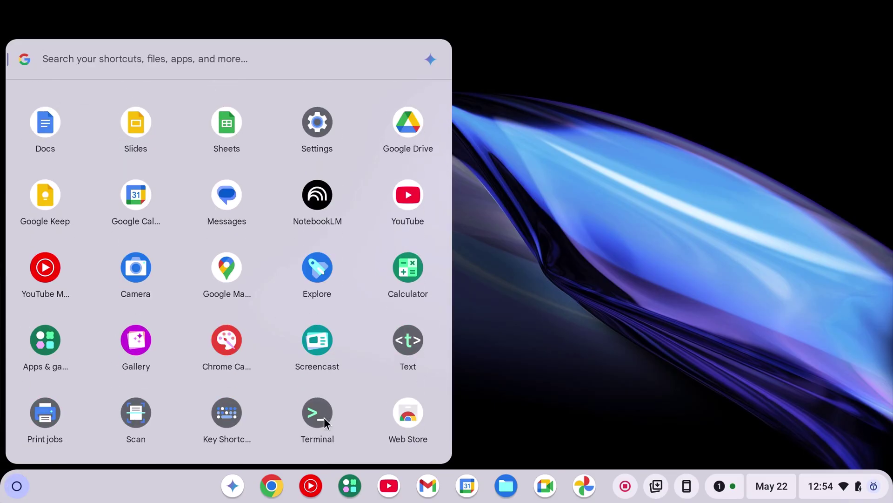
left_click(317, 411)
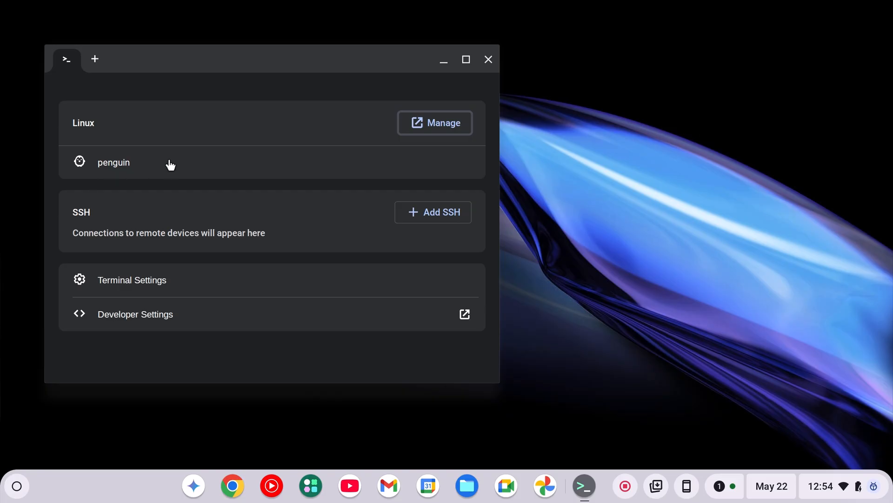
left_click(114, 162)
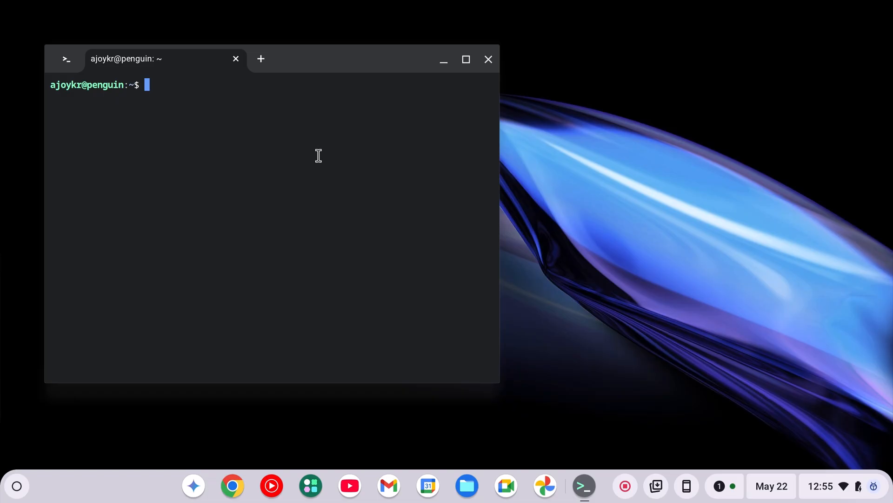
Step: Run sudo apt install shotcut, after trying vlc and gimp as example package names
type("sudo apt")
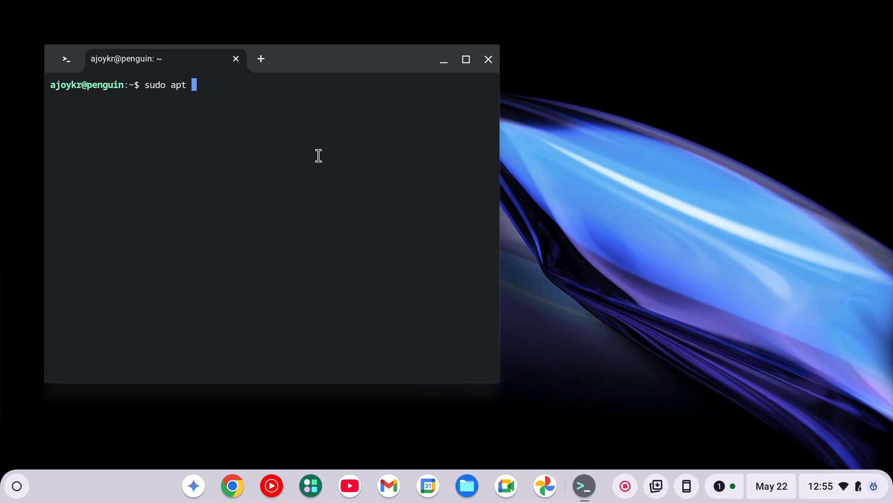
type("install")
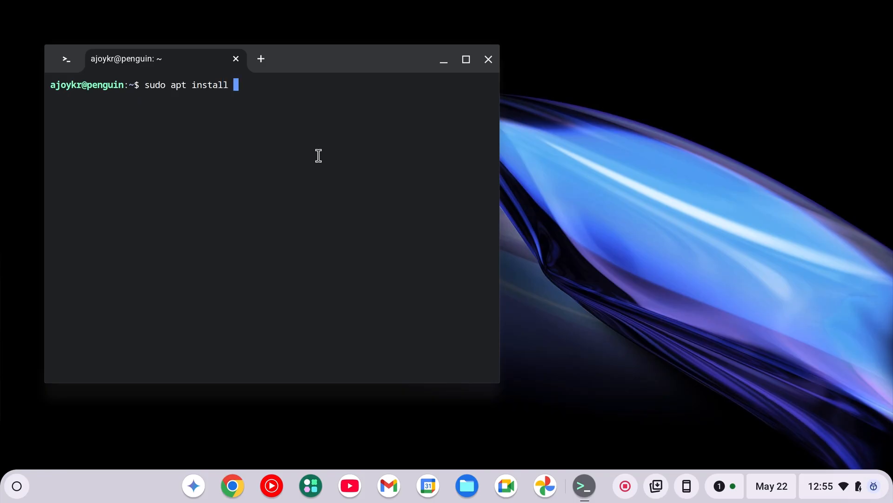
type("vlc")
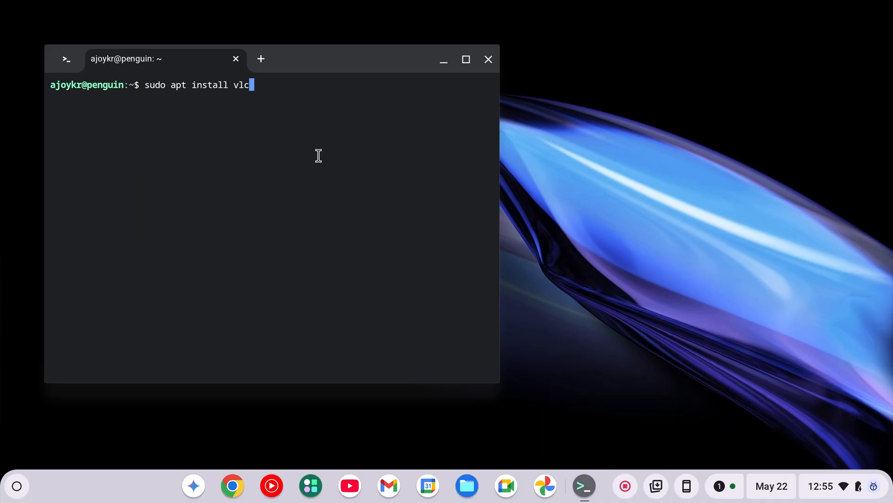
type("gimp")
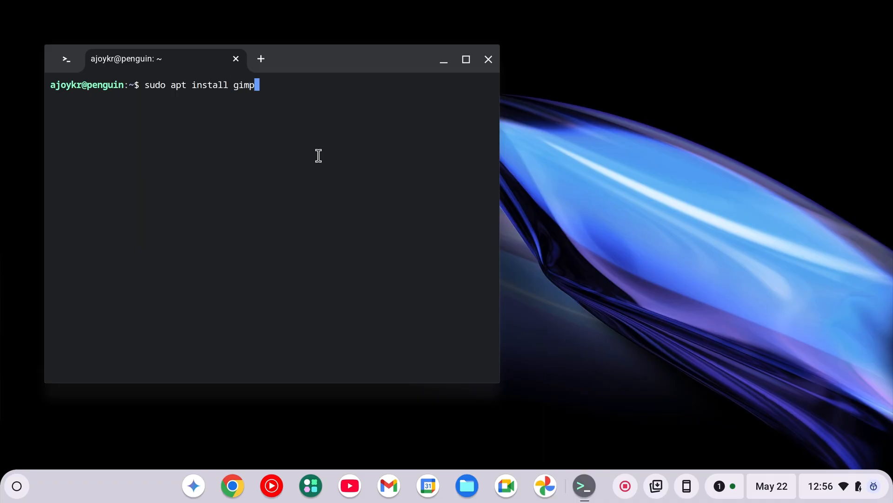
key("BackSpace")
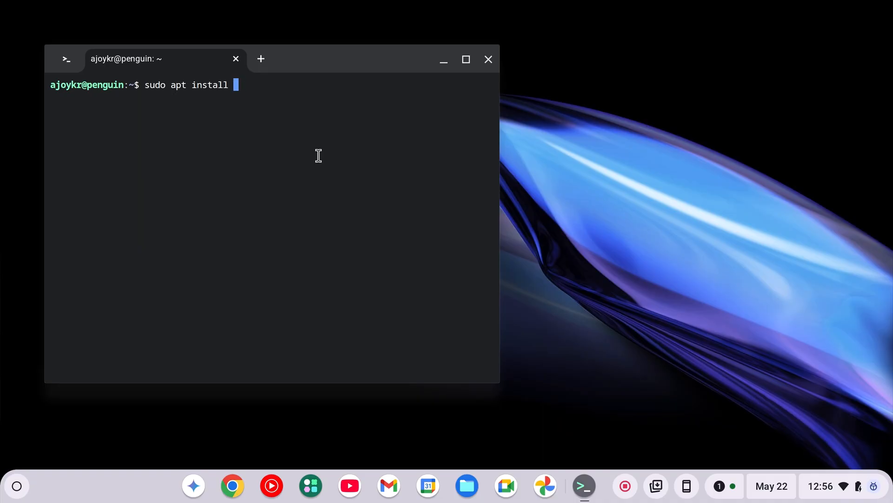
type("shotcut")
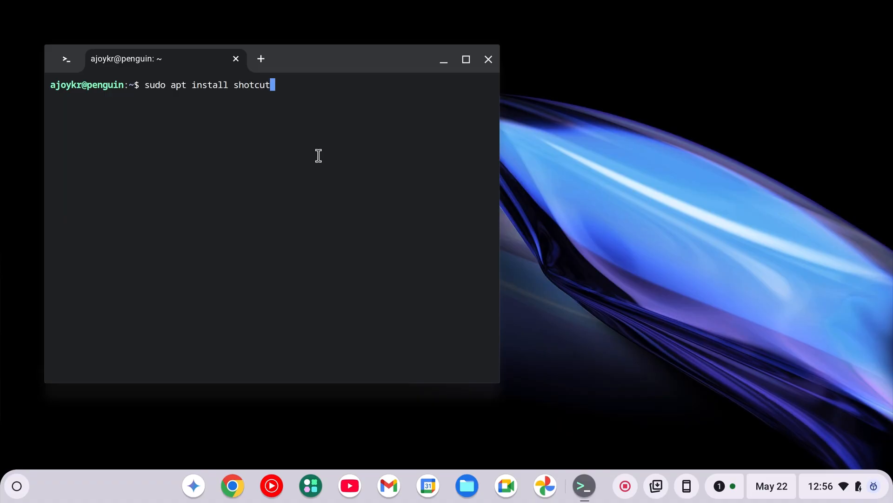
key("Return")
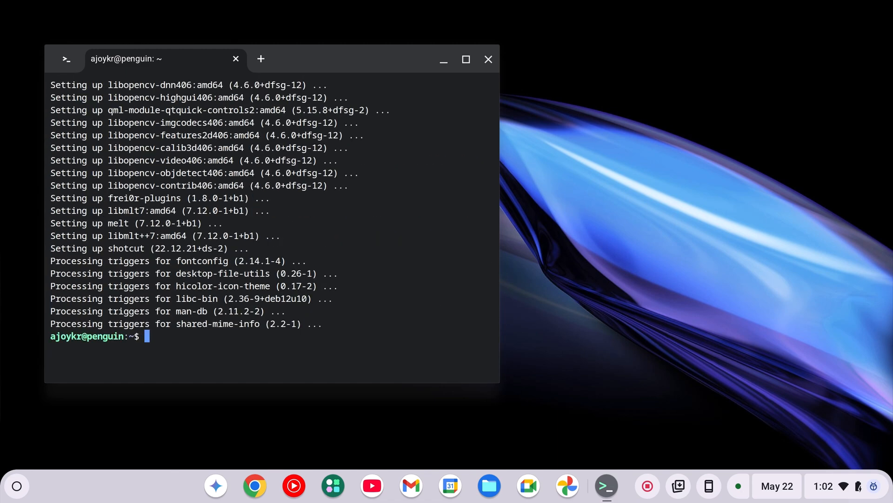
mouse_move(321, 7)
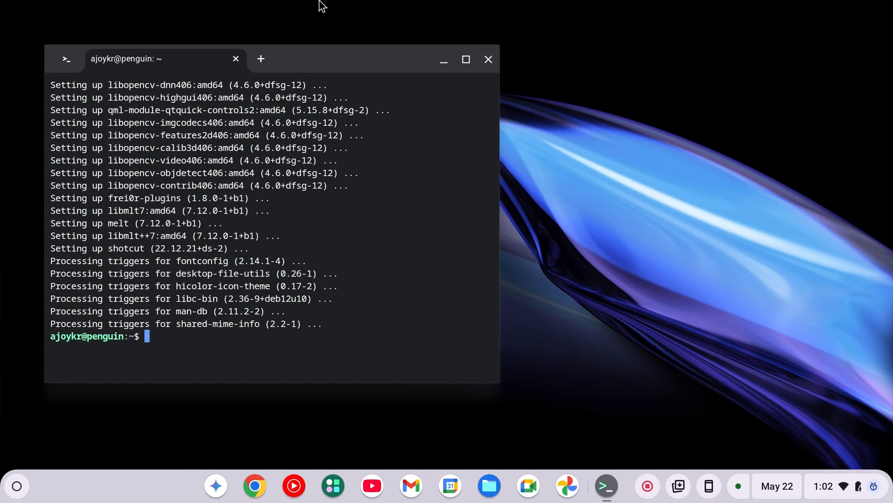
Step: Close Terminal and confirm Shotcut appears beside Vim in the launcher's Linux apps folder
left_click(486, 60)
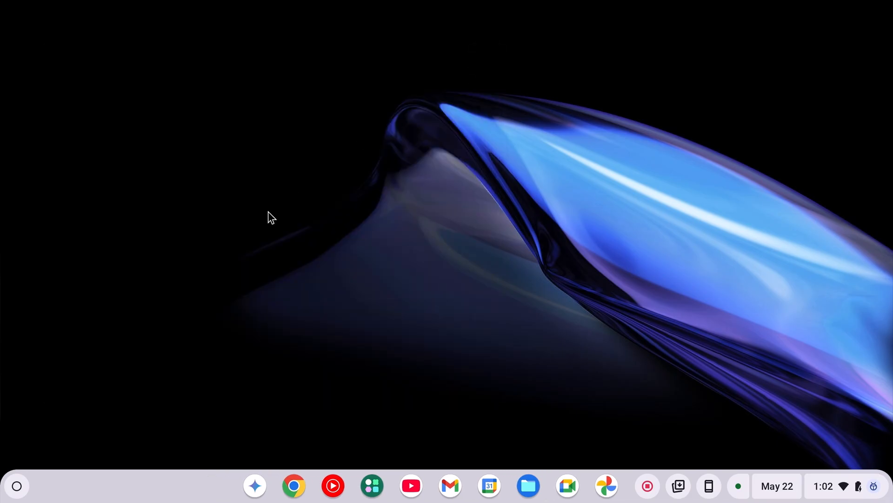
mouse_move(45, 421)
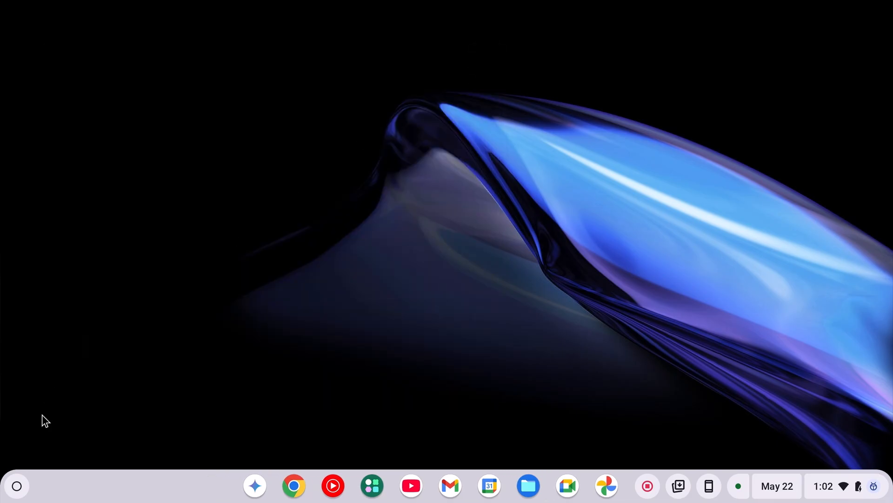
left_click(17, 486)
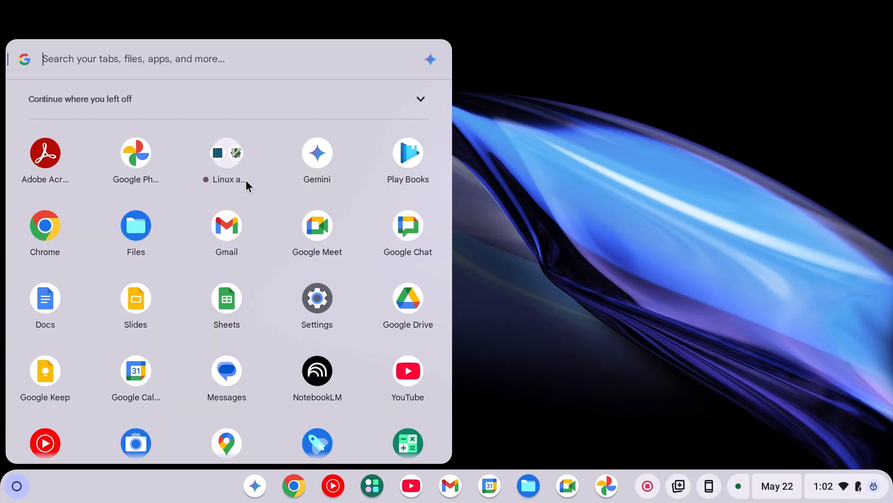
mouse_move(226, 153)
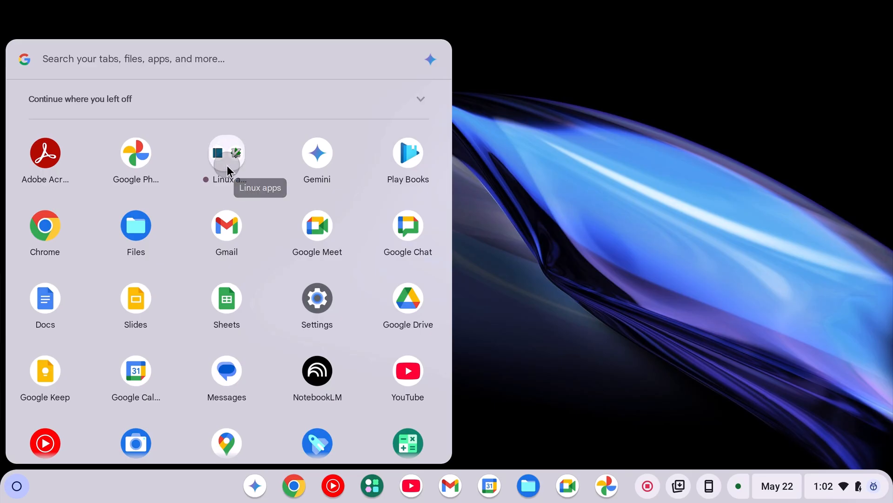
left_click(226, 153)
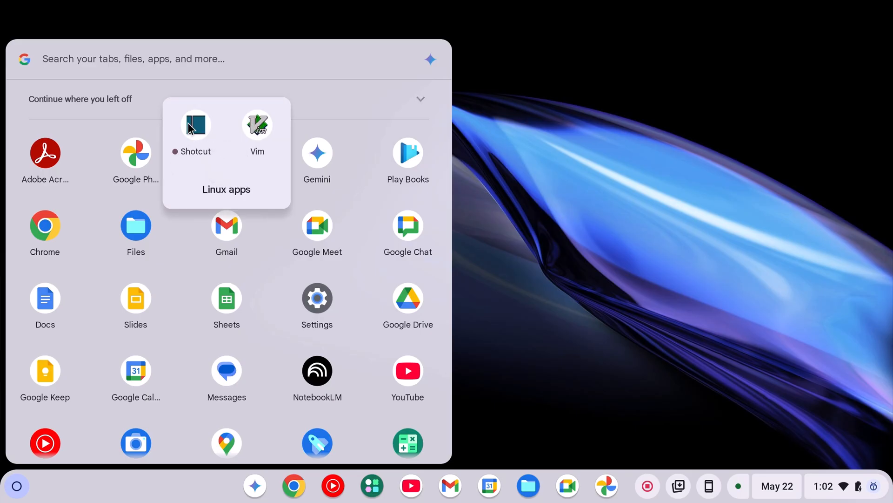
mouse_move(195, 123)
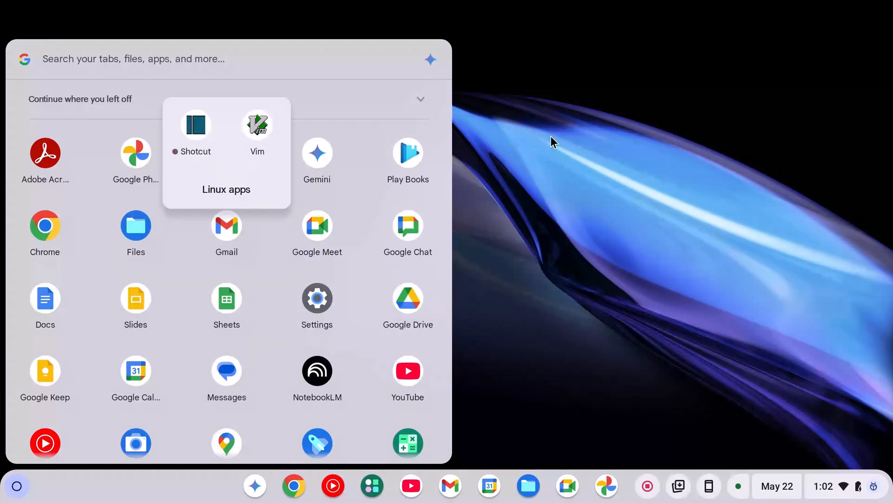
left_click(556, 142)
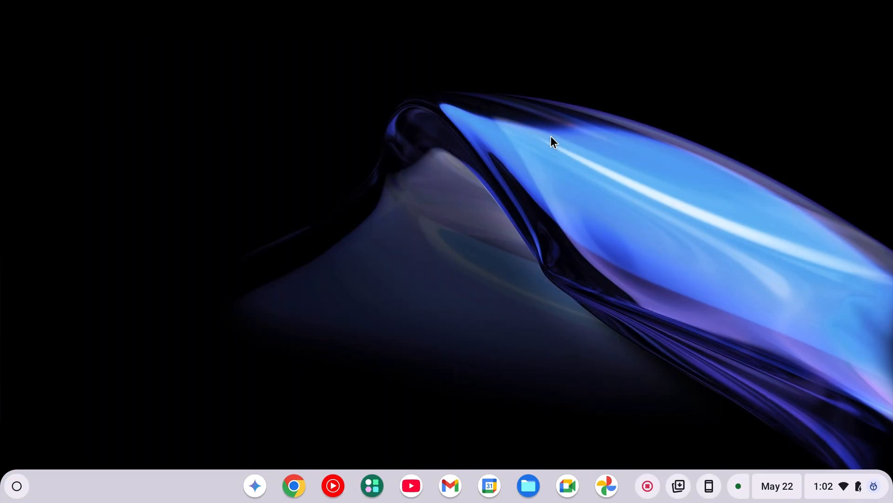